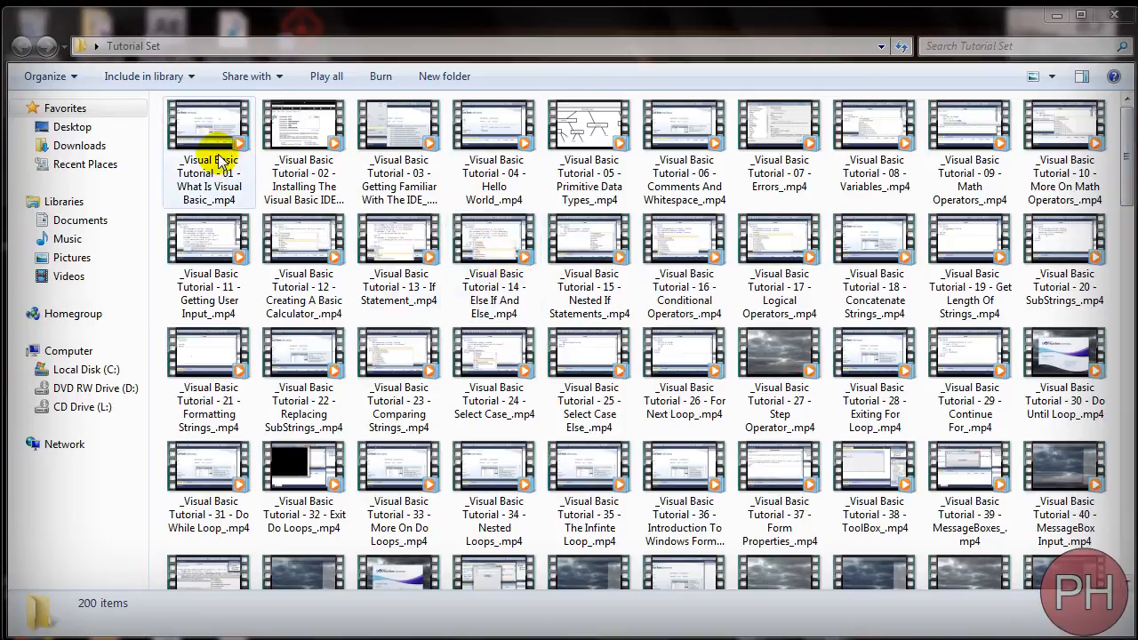
Step: Scroll through the Tutorial Set folder of tutorial videos before launching cmd.exe
scroll("down", 3)
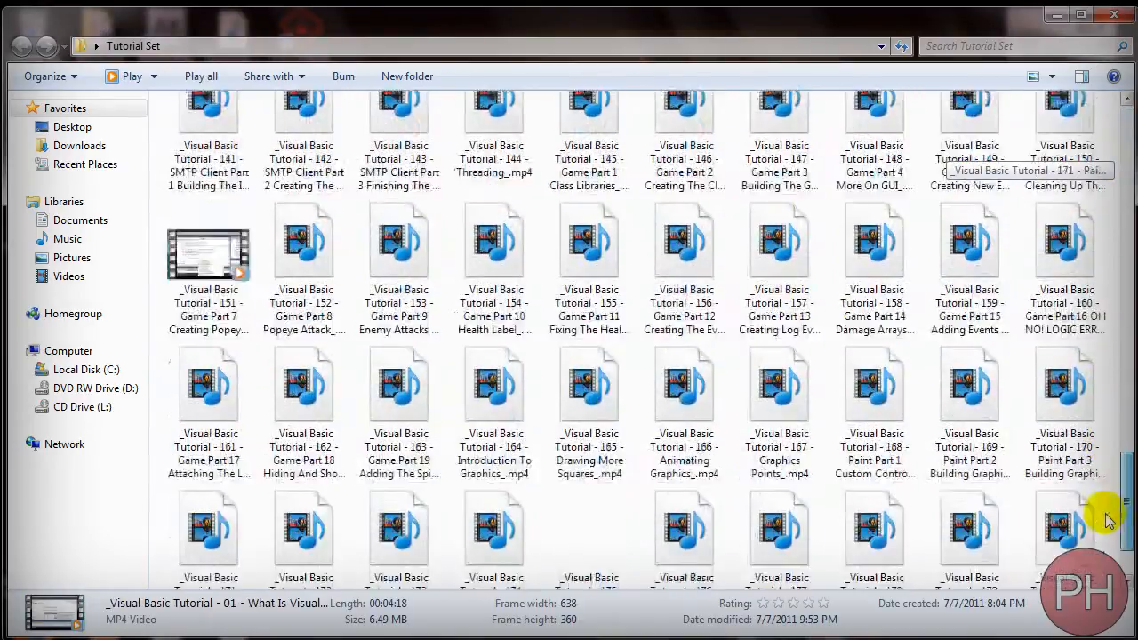
scroll("down", 3)
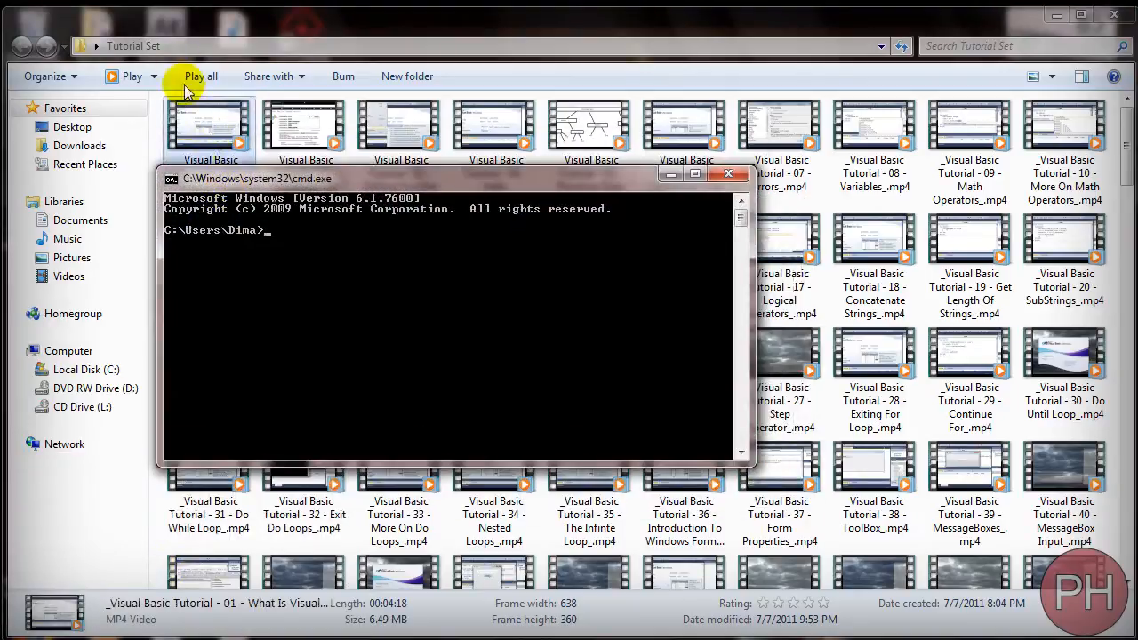
Step: Change directory from the drive root through Users and Desktop into Tutorial Set, checking names in Explorer
type("cd\\")
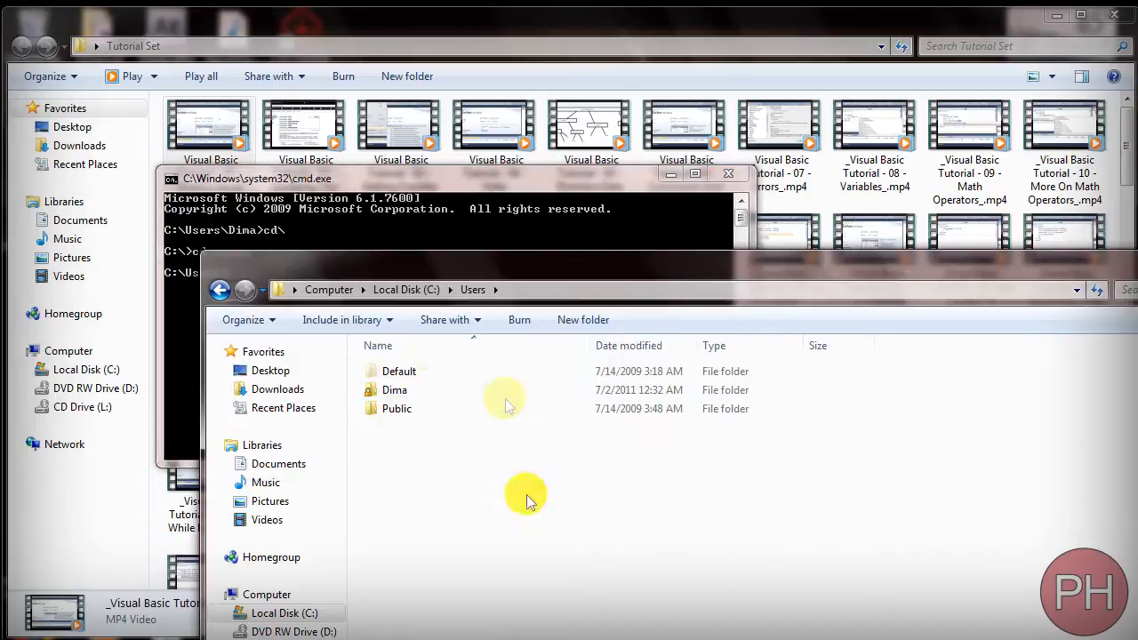
left_click(394, 391)
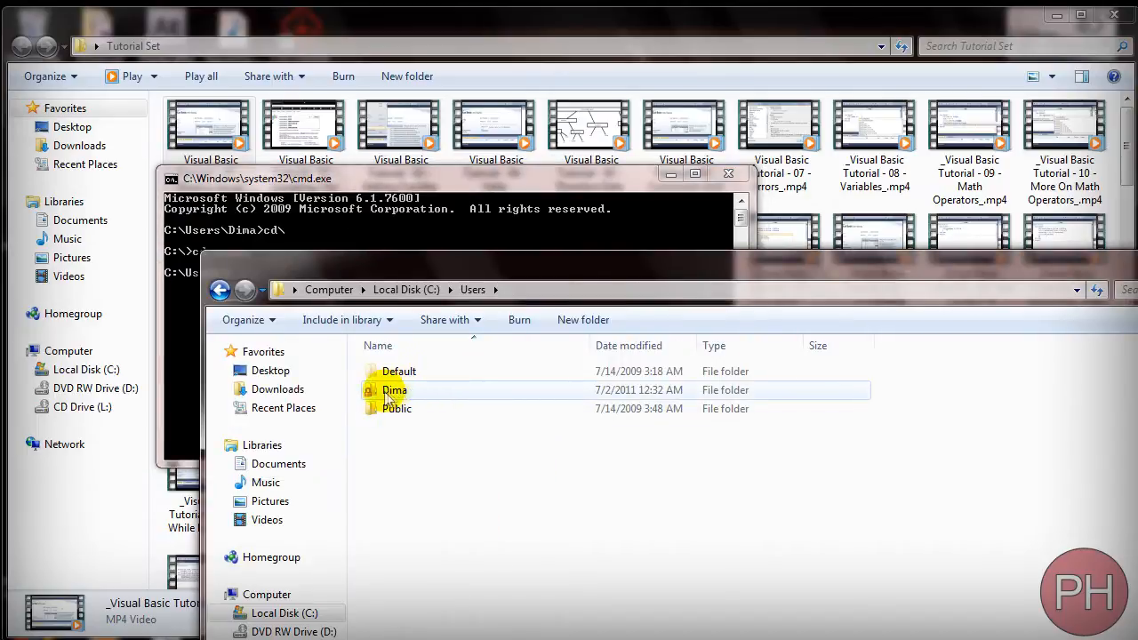
double_click(394, 389)
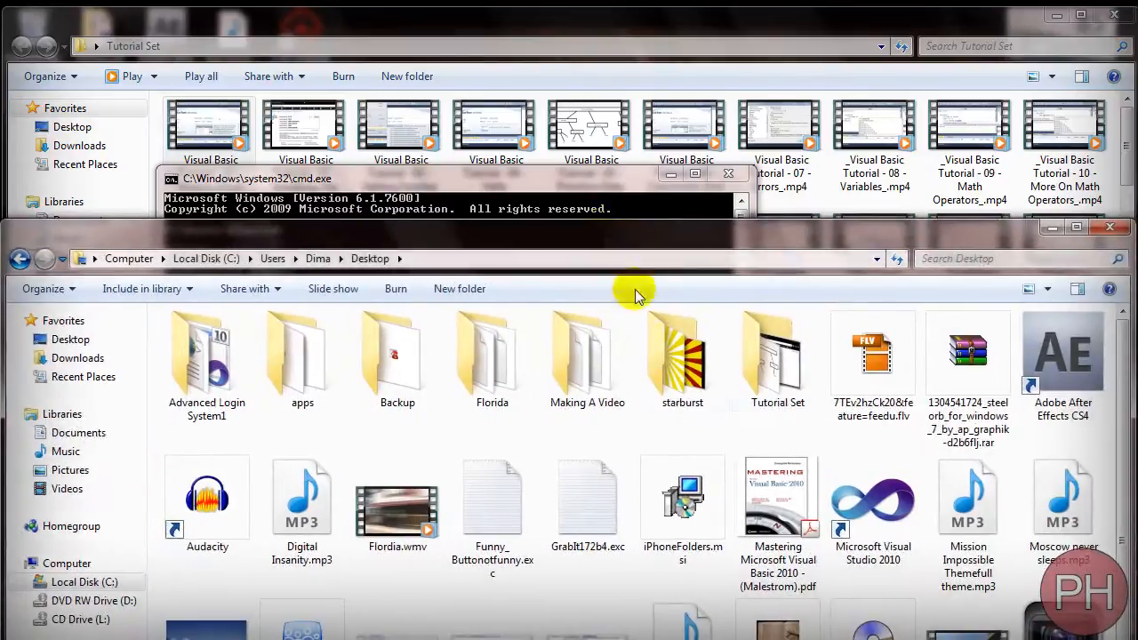
double_click(777, 361)
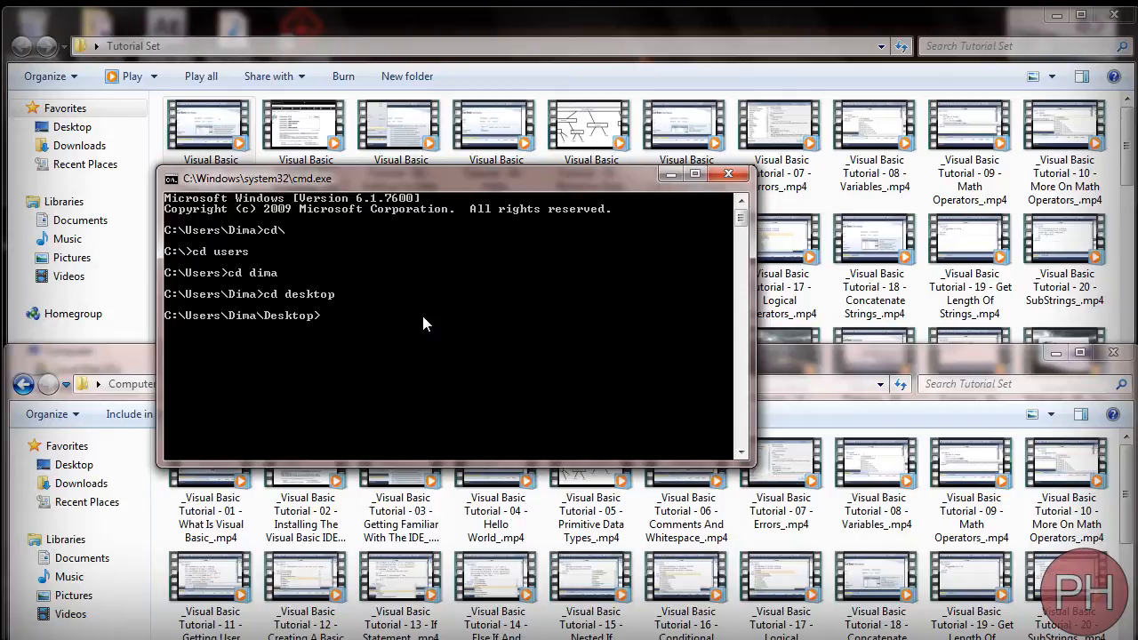
type("cd tutro")
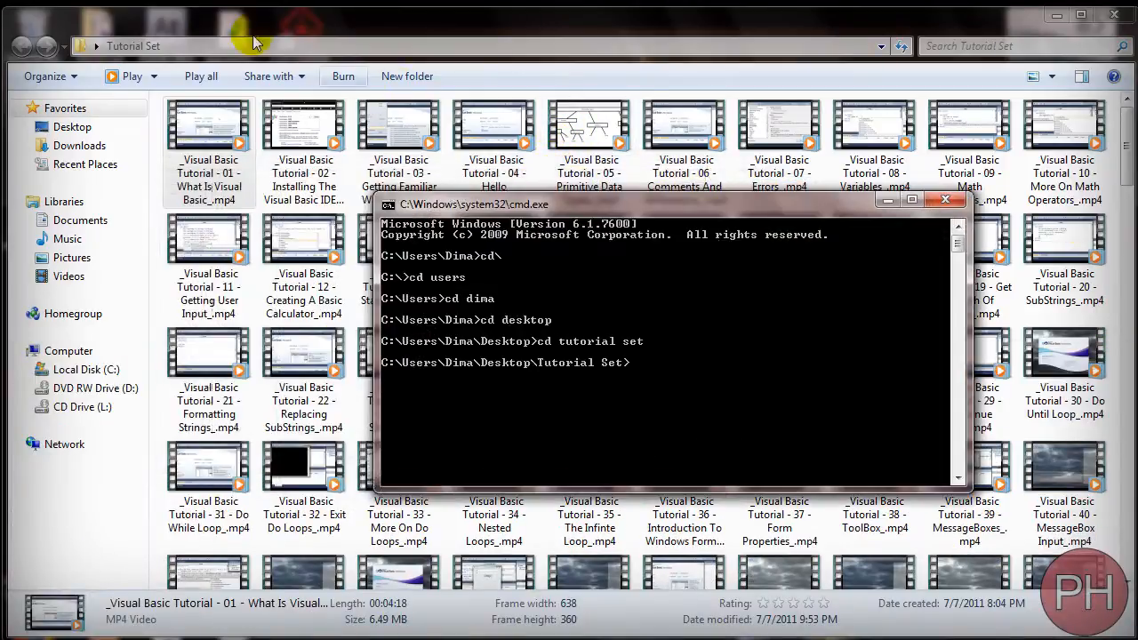
mouse_move(445, 209)
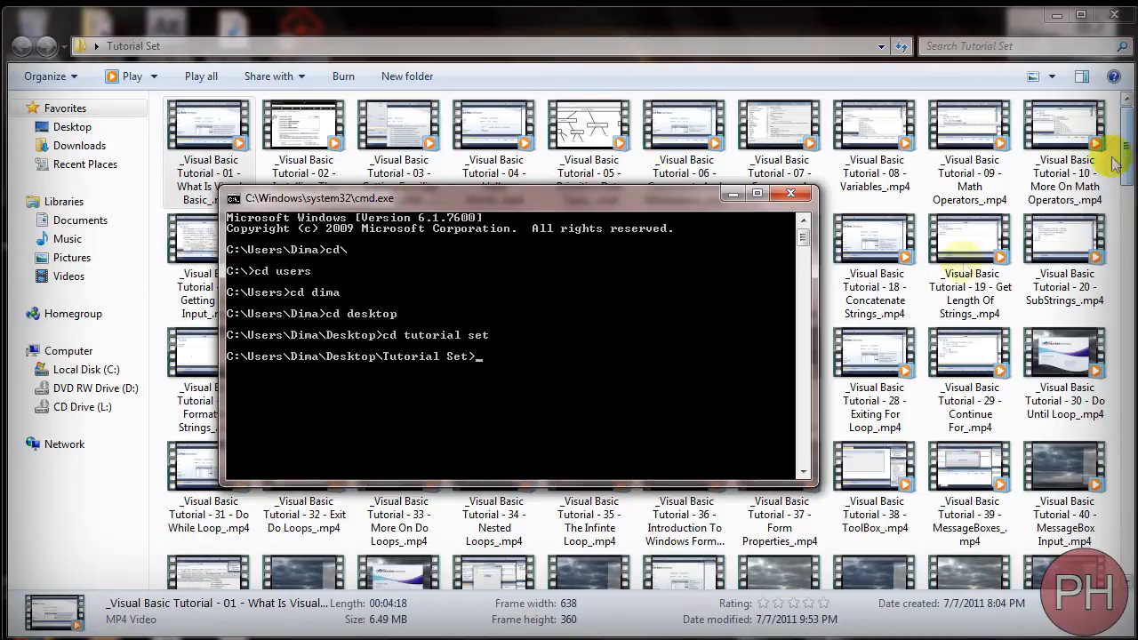
mouse_move(632, 392)
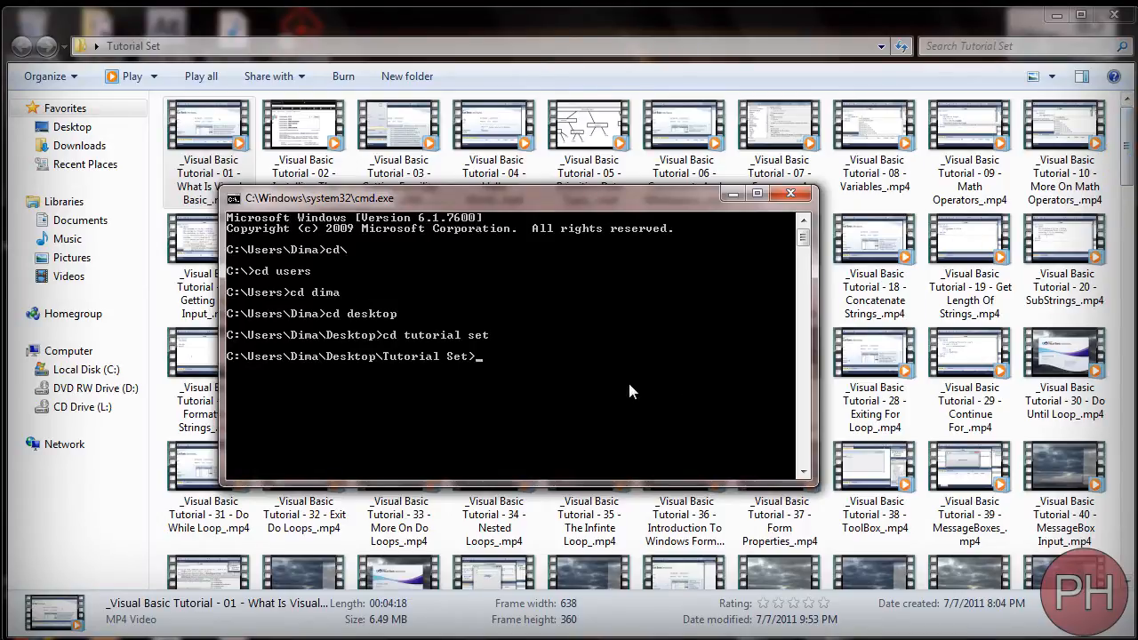
Step: Compose the command dir *.* /b >> list.txt to dump a bare file listing into list.txt
type("dir")
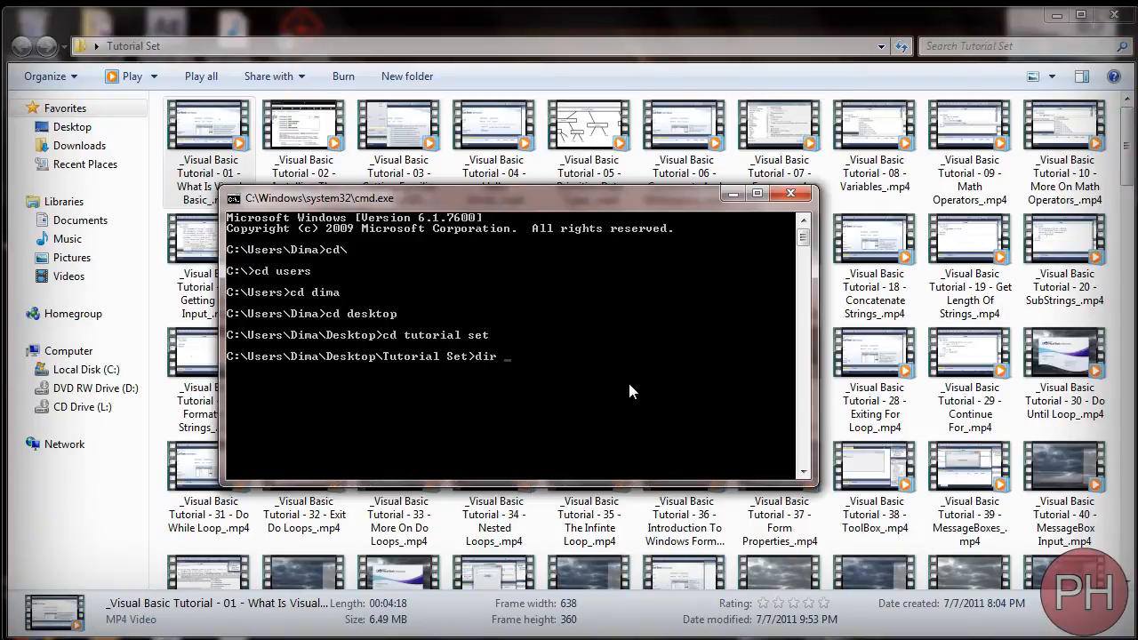
type("*")
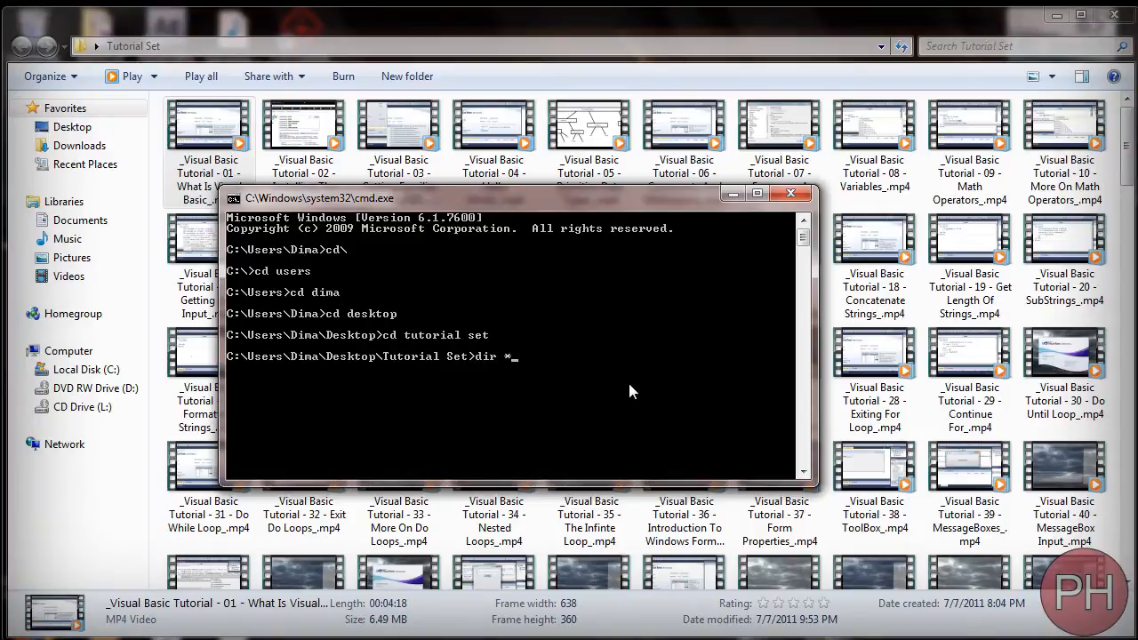
type(".*")
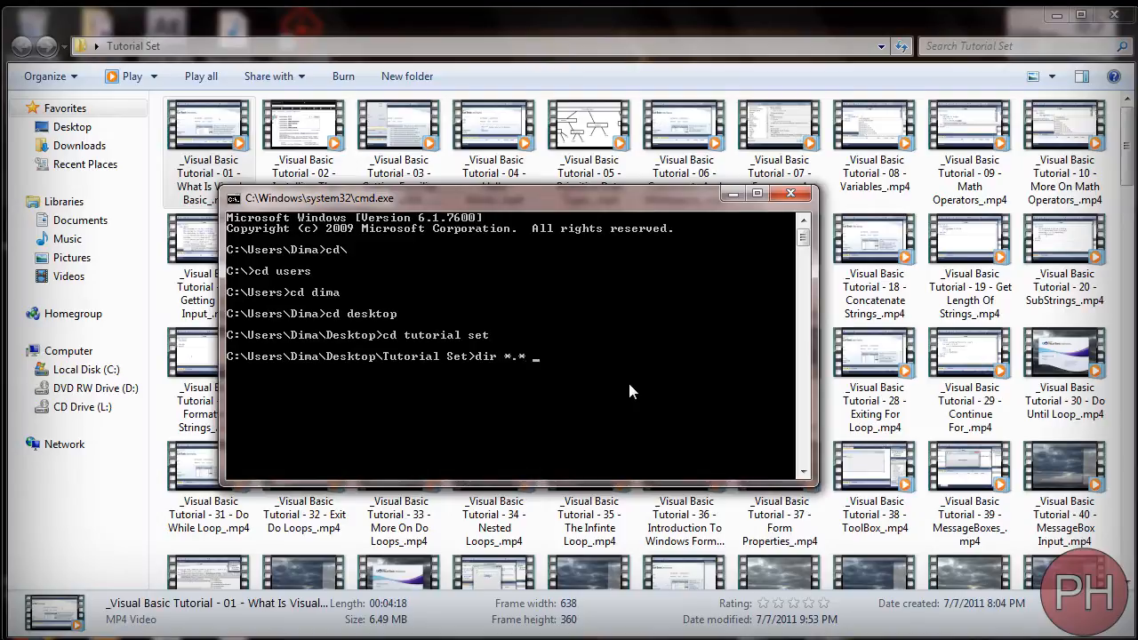
type("/")
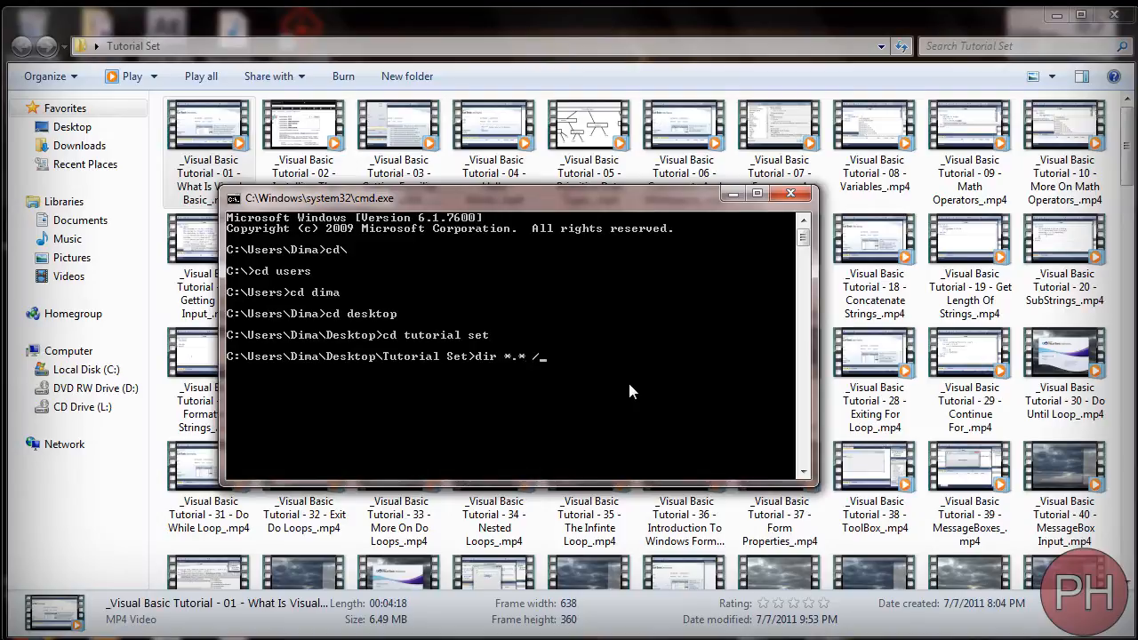
type("b")
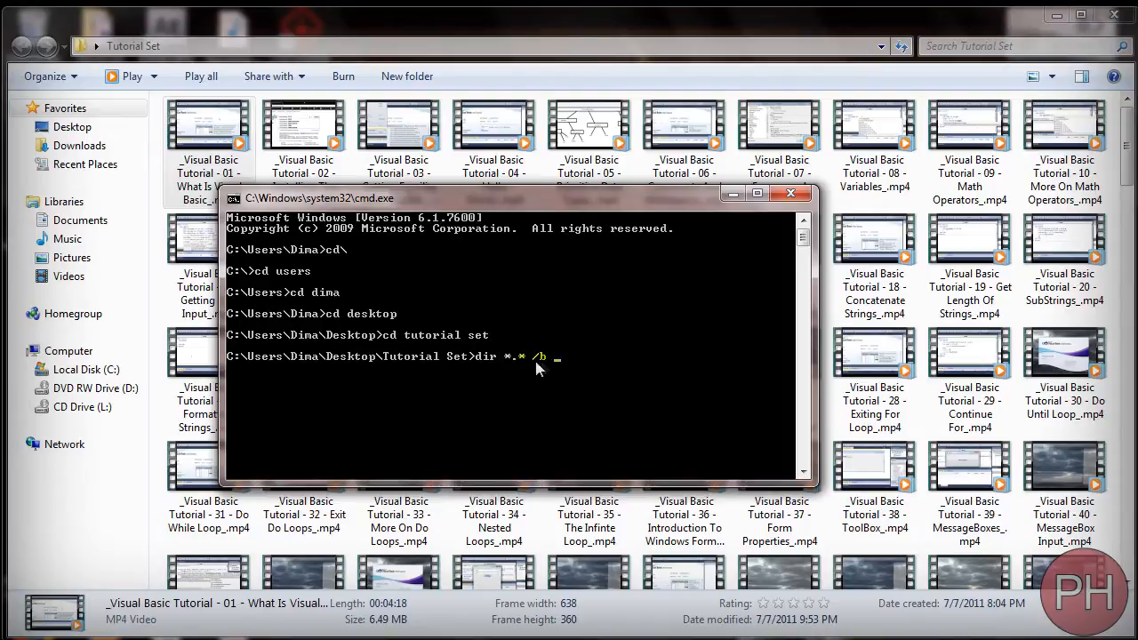
left_click(208, 125)
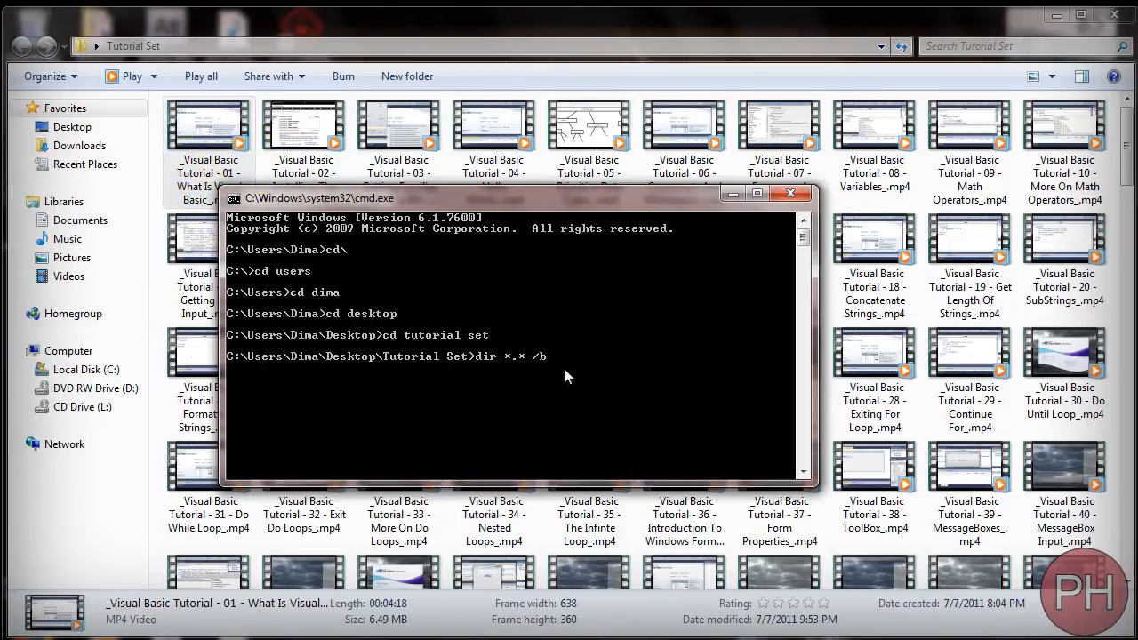
mouse_move(654, 366)
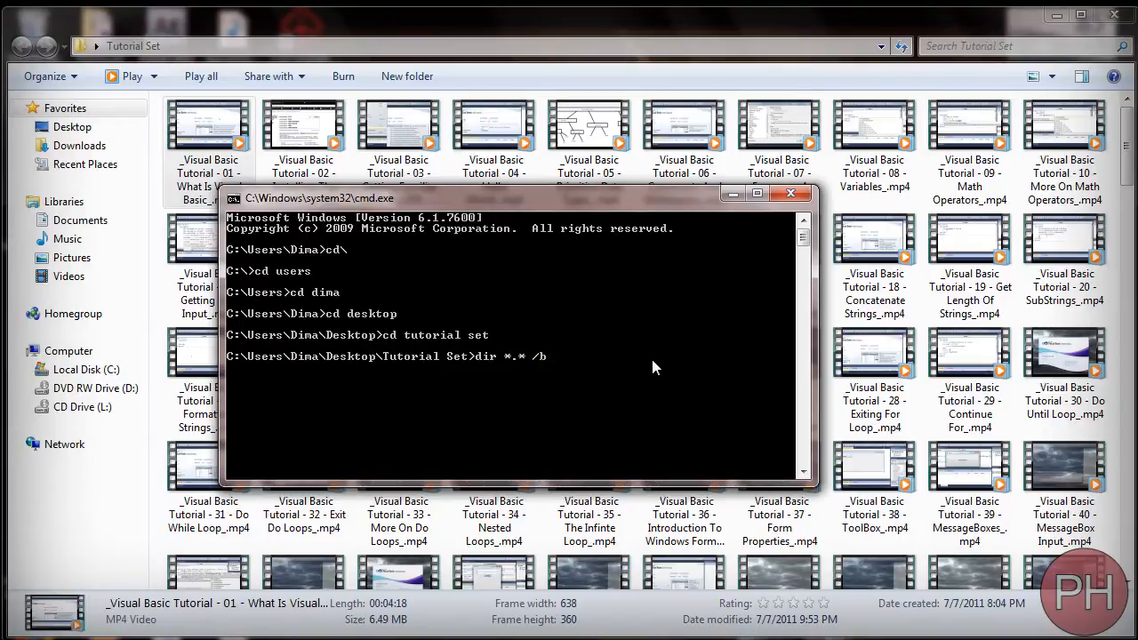
type(">>")
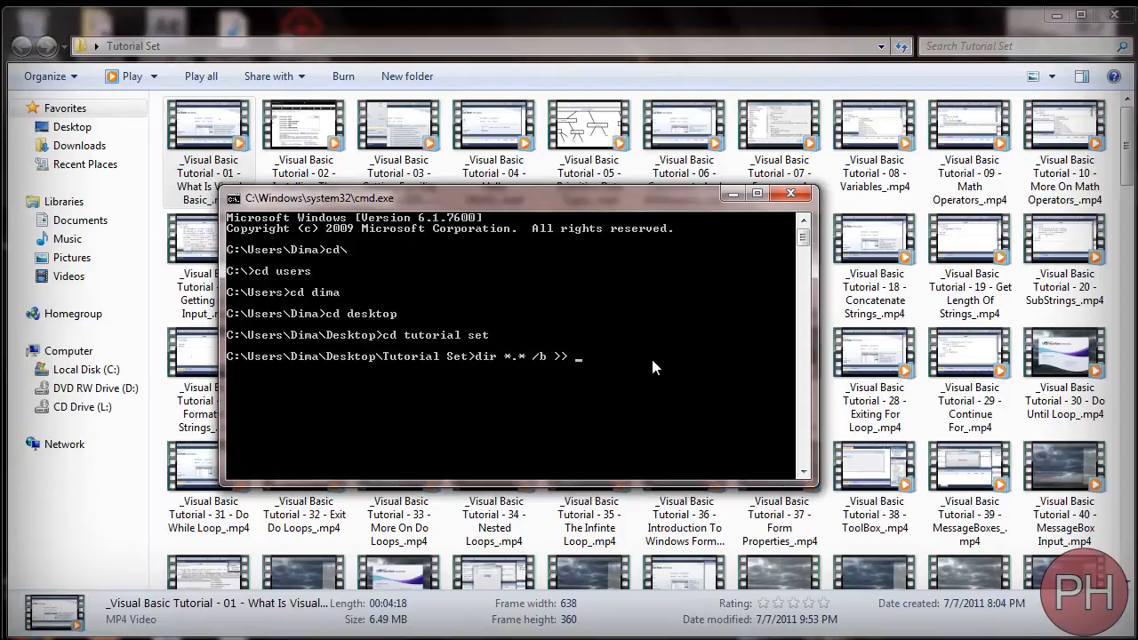
type("list.txt")
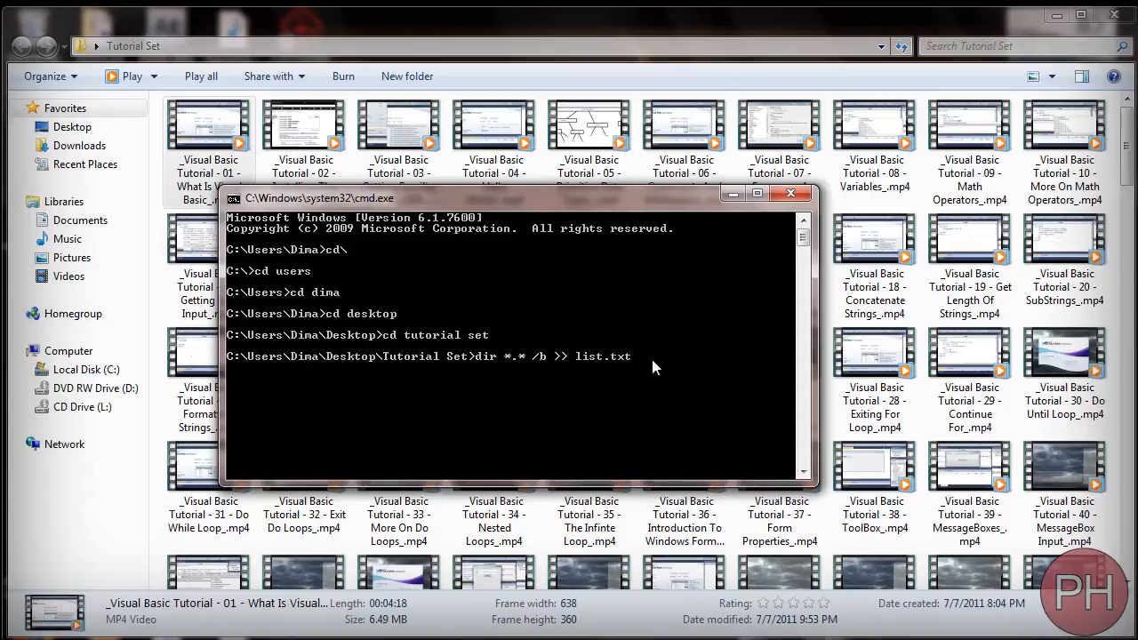
mouse_move(505, 373)
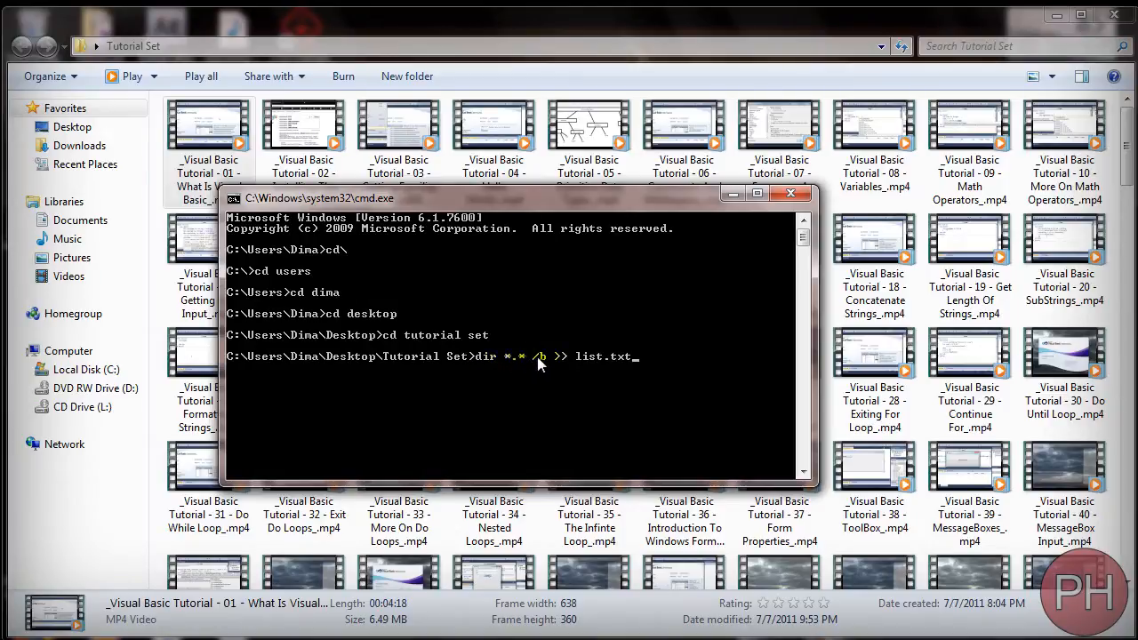
mouse_move(556, 363)
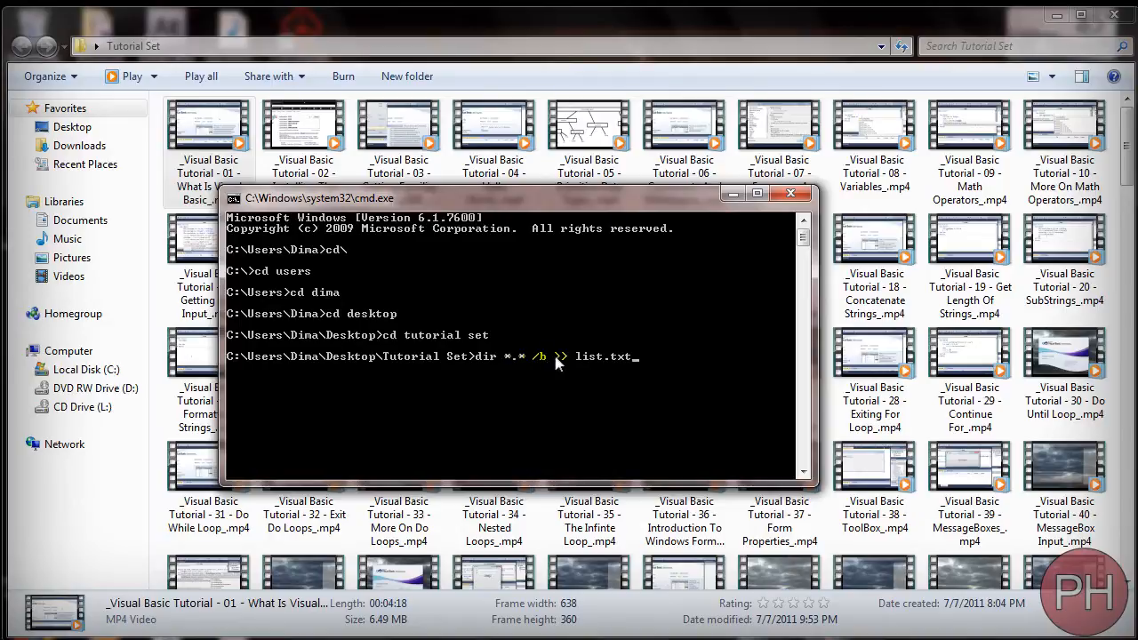
mouse_move(583, 366)
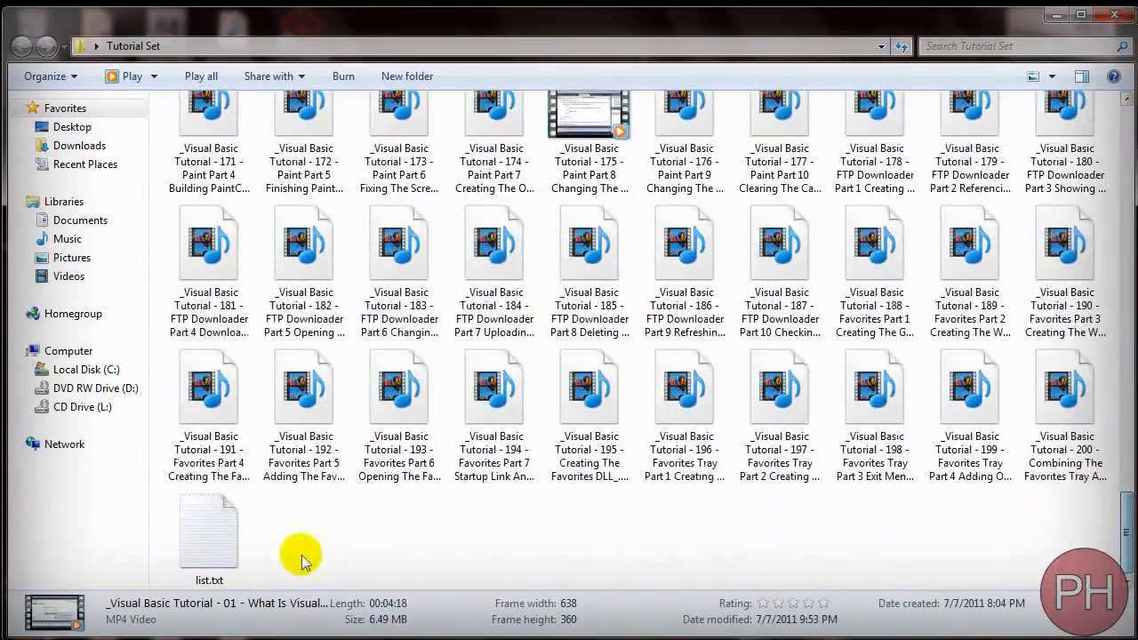
Step: Select the newly created 12.3 KB list.txt at the bottom of the Tutorial Set folder
left_click(209, 534)
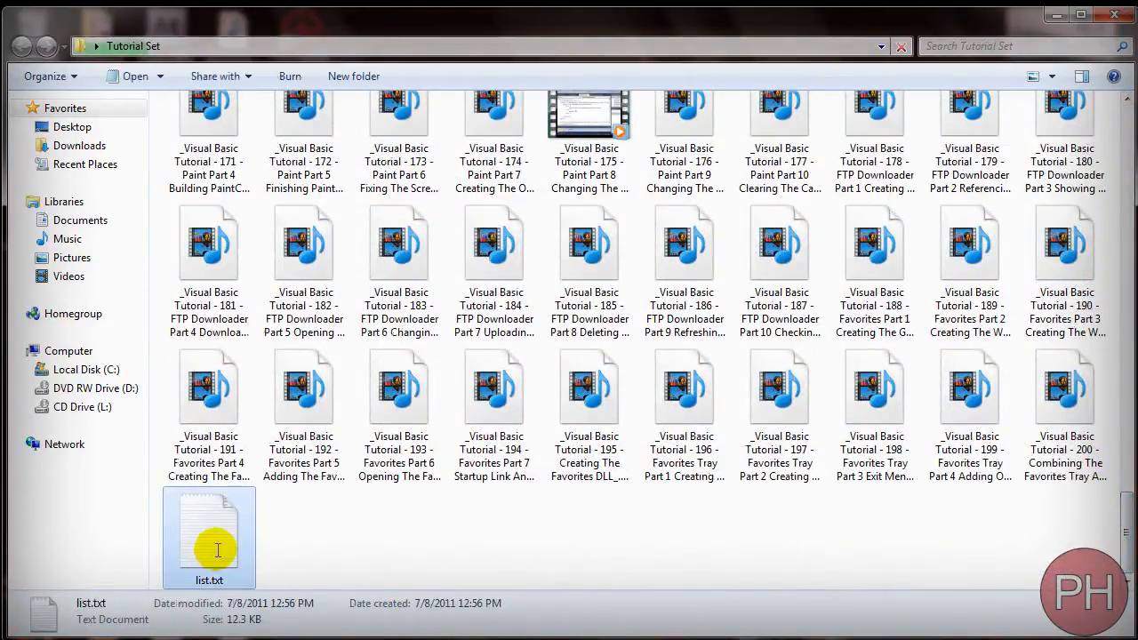
Step: View list.txt in Notepad, scrolling through all the tutorial video file names
double_click(209, 529)
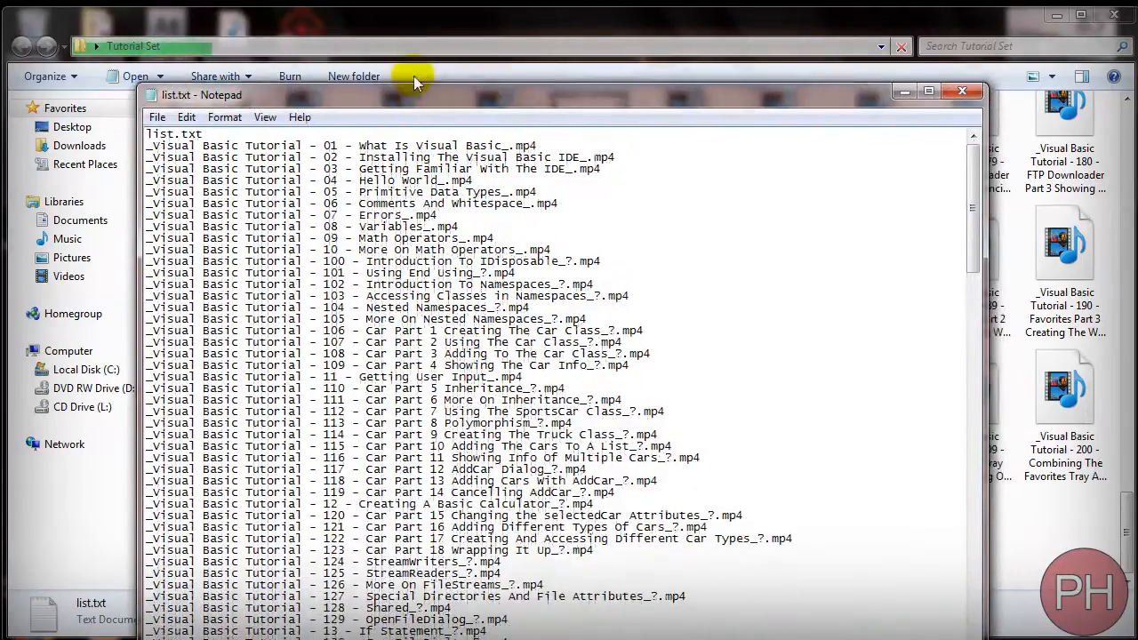
scroll("down", 3)
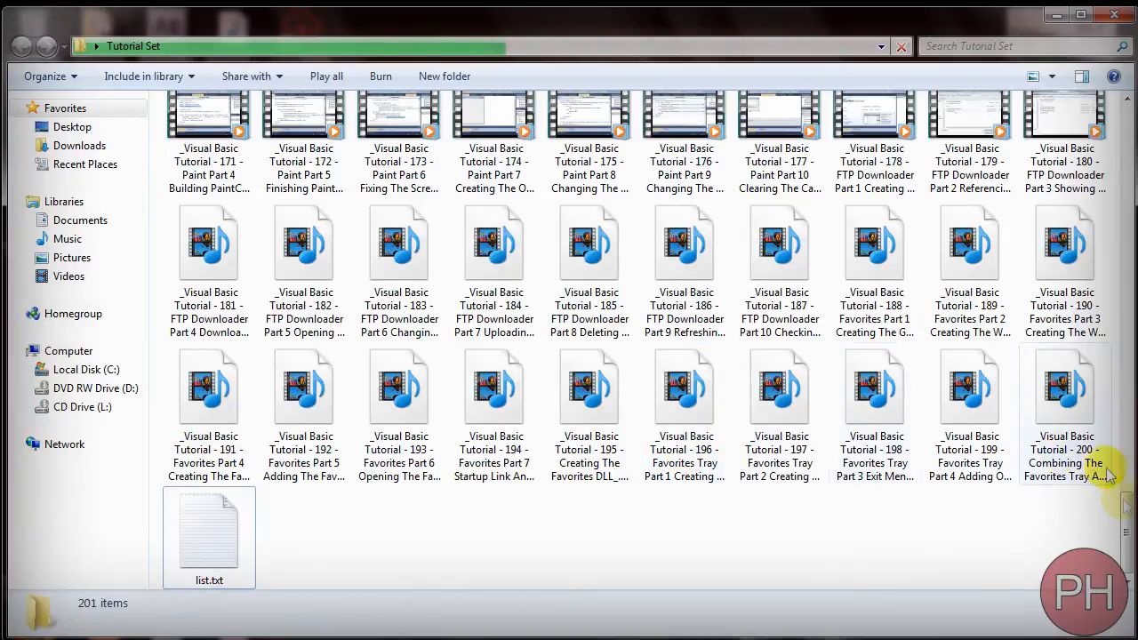
scroll("up", 3)
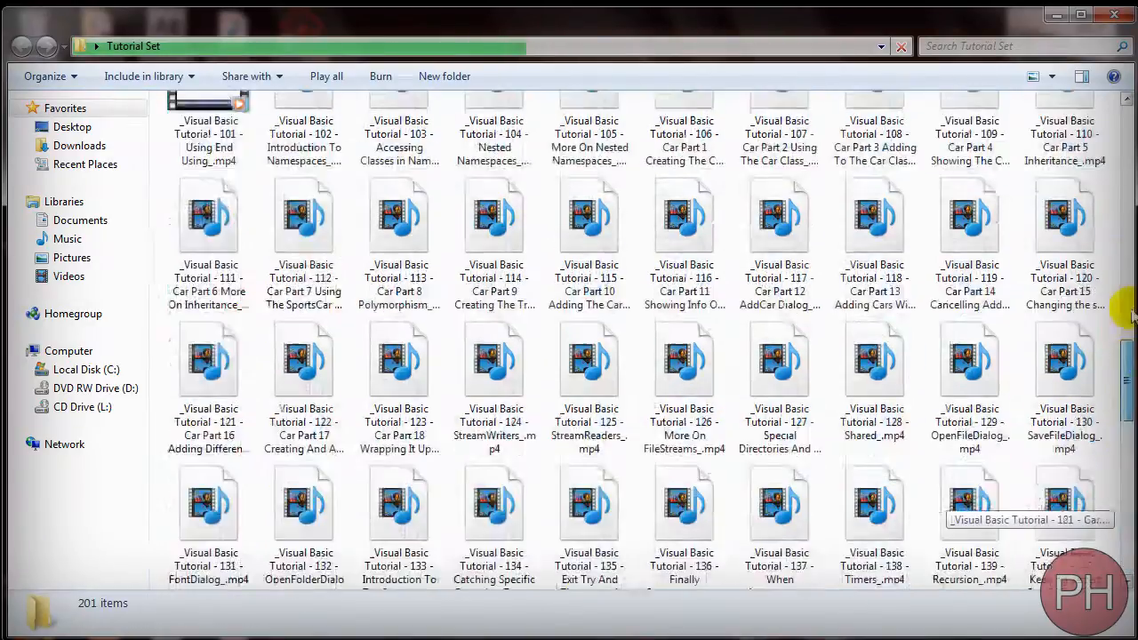